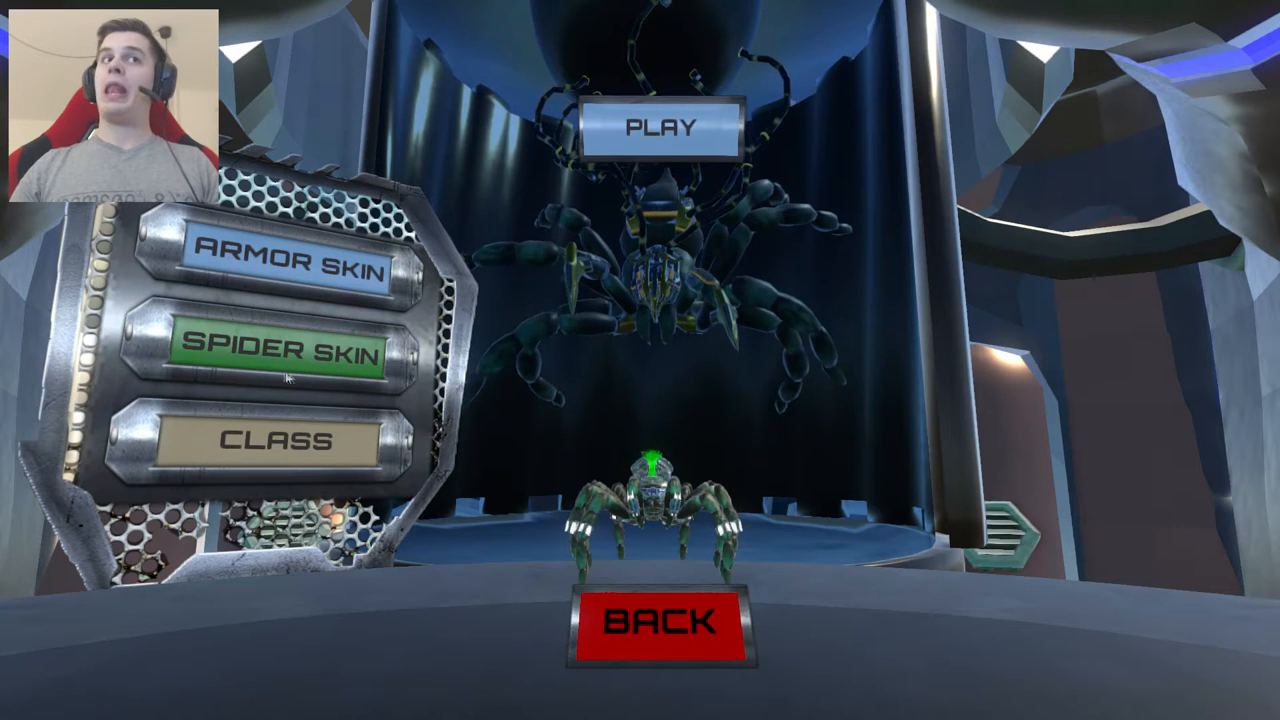
# Open the Spider Skin panel from the customisation menu, revealing an empty skin list
pyautogui.click(292, 348)
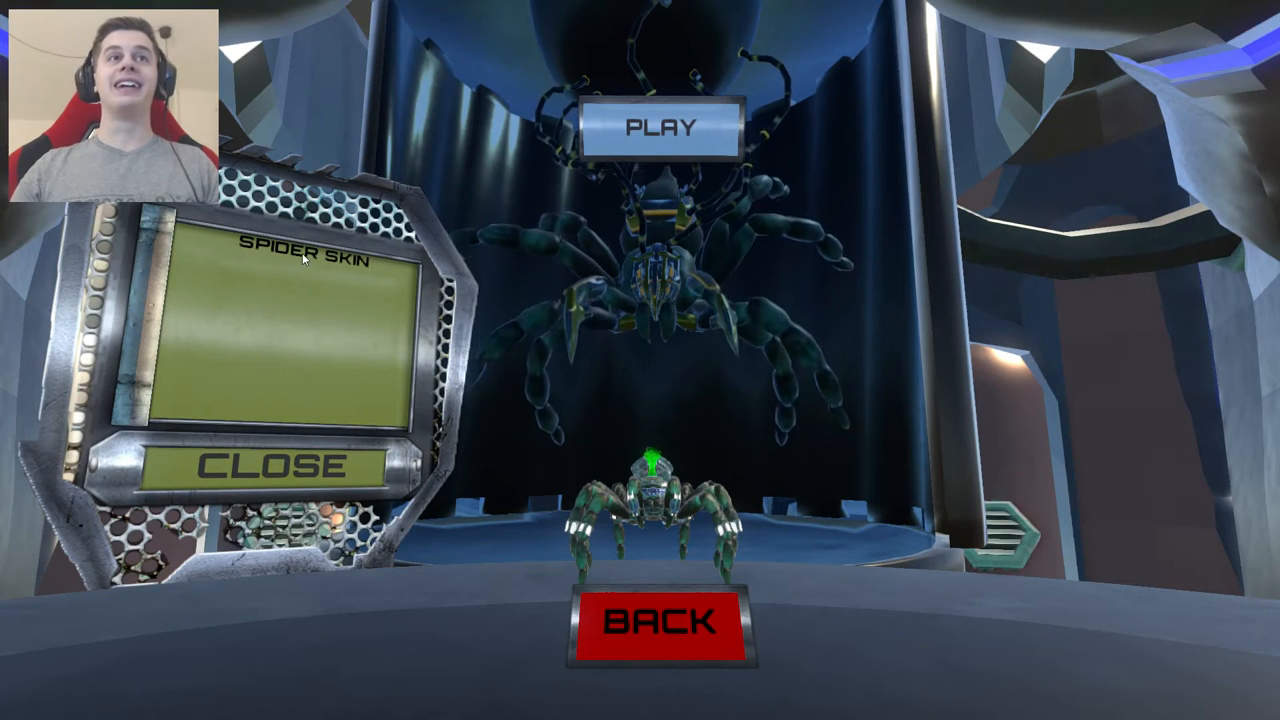
pyautogui.moveTo(662, 127)
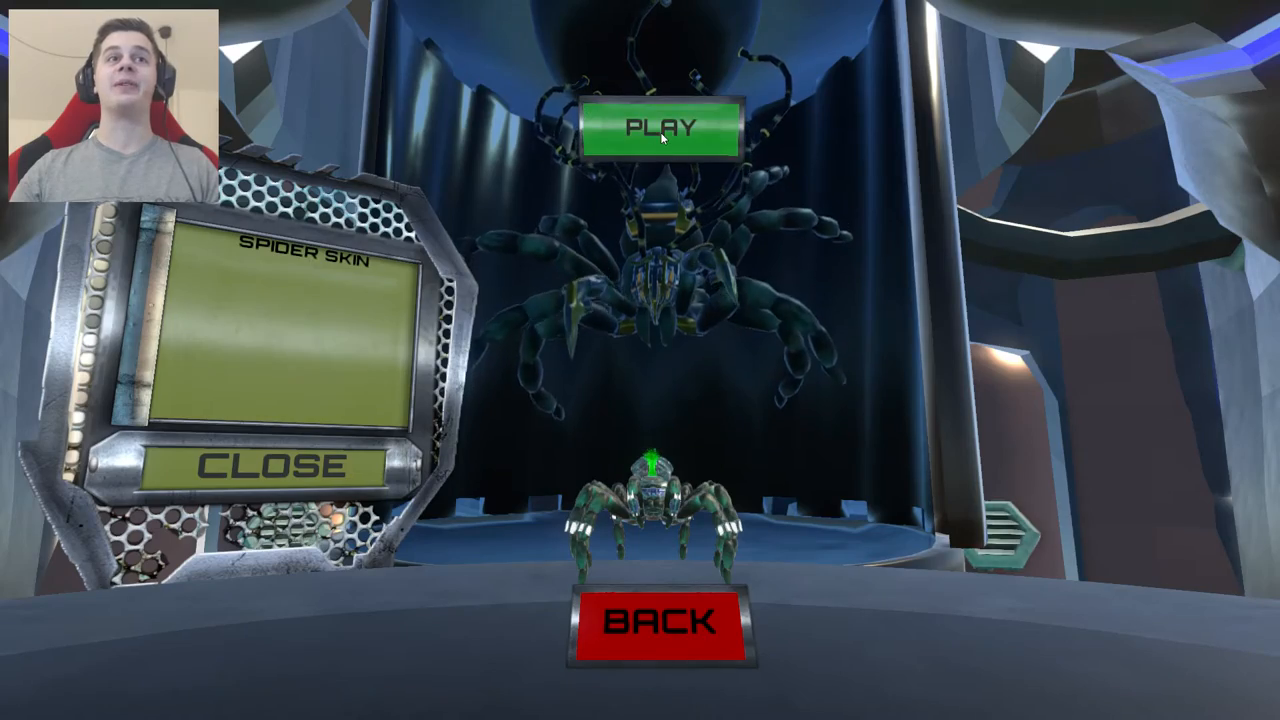
pyautogui.click(660, 128)
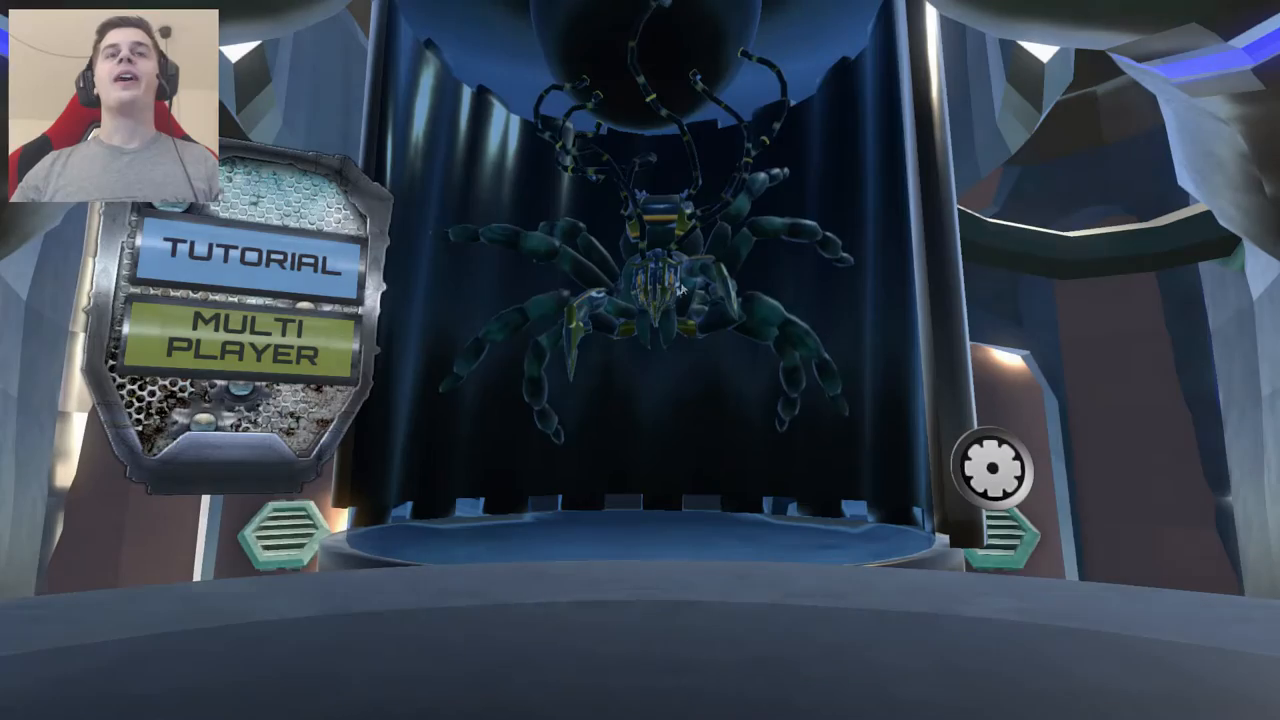
# Quick Play into the Relay multiplayer lobby and open the Spider Skin panel
pyautogui.click(245, 340)
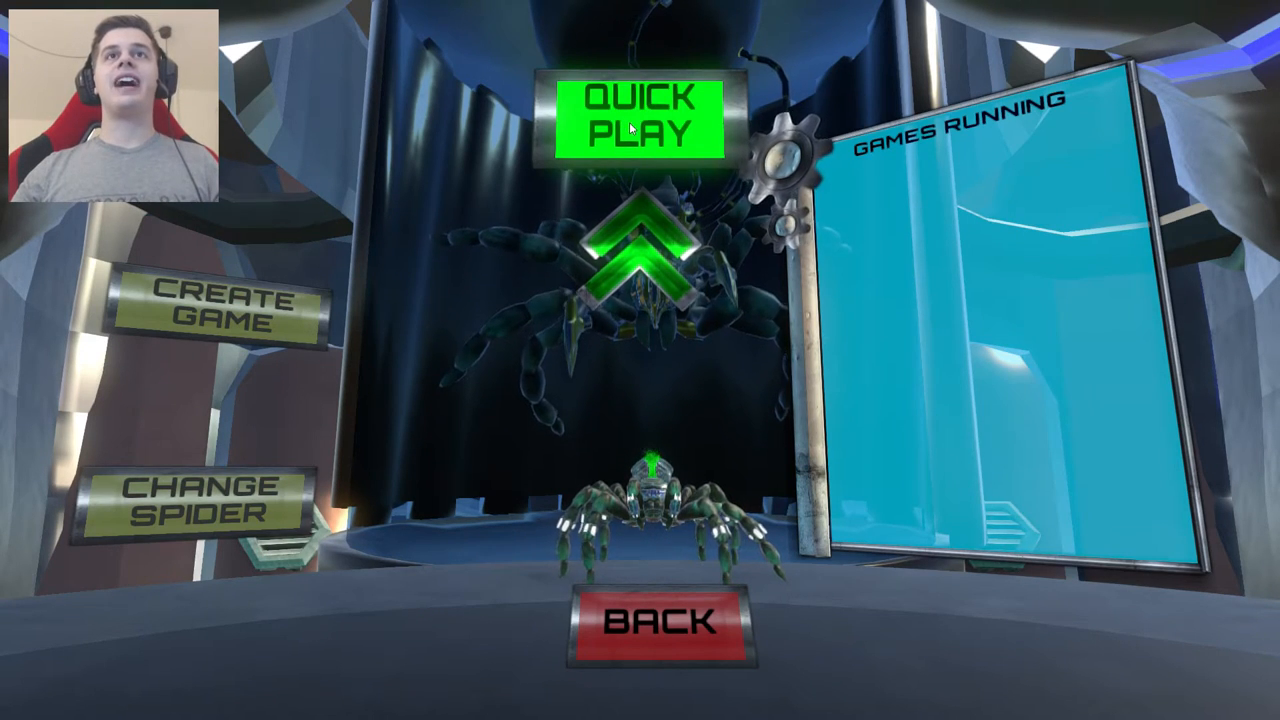
pyautogui.click(638, 115)
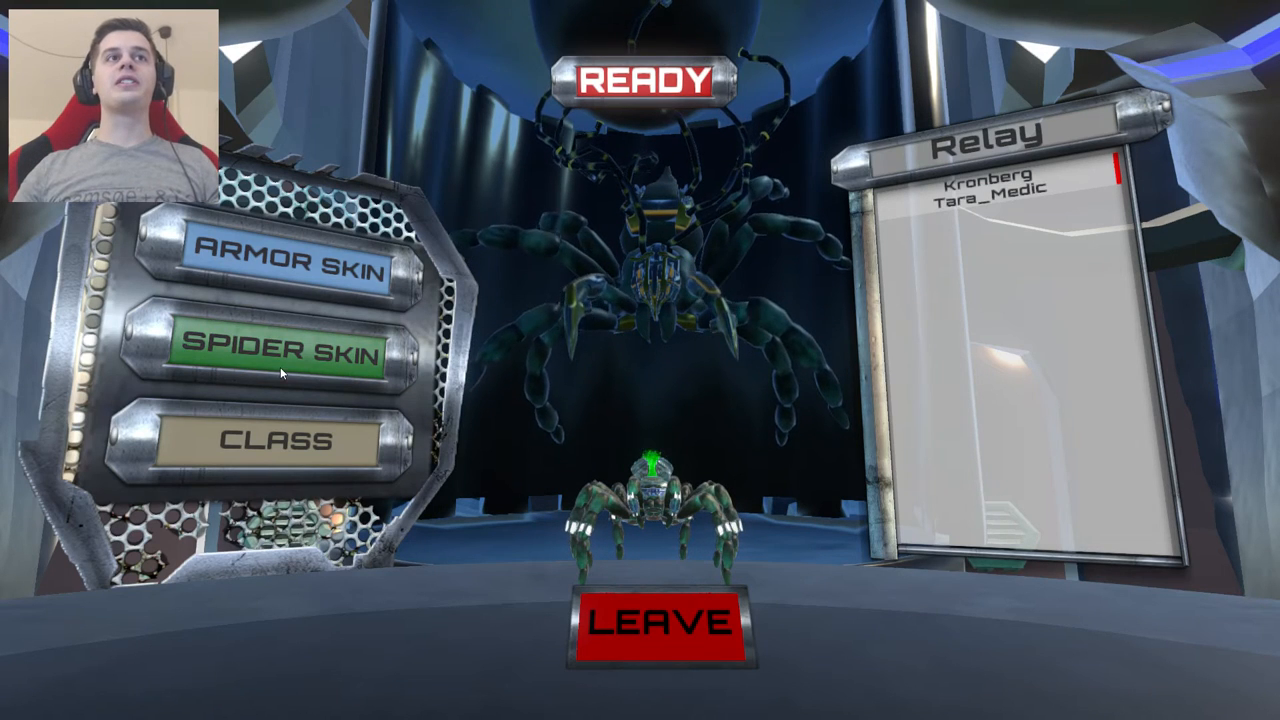
pyautogui.click(290, 350)
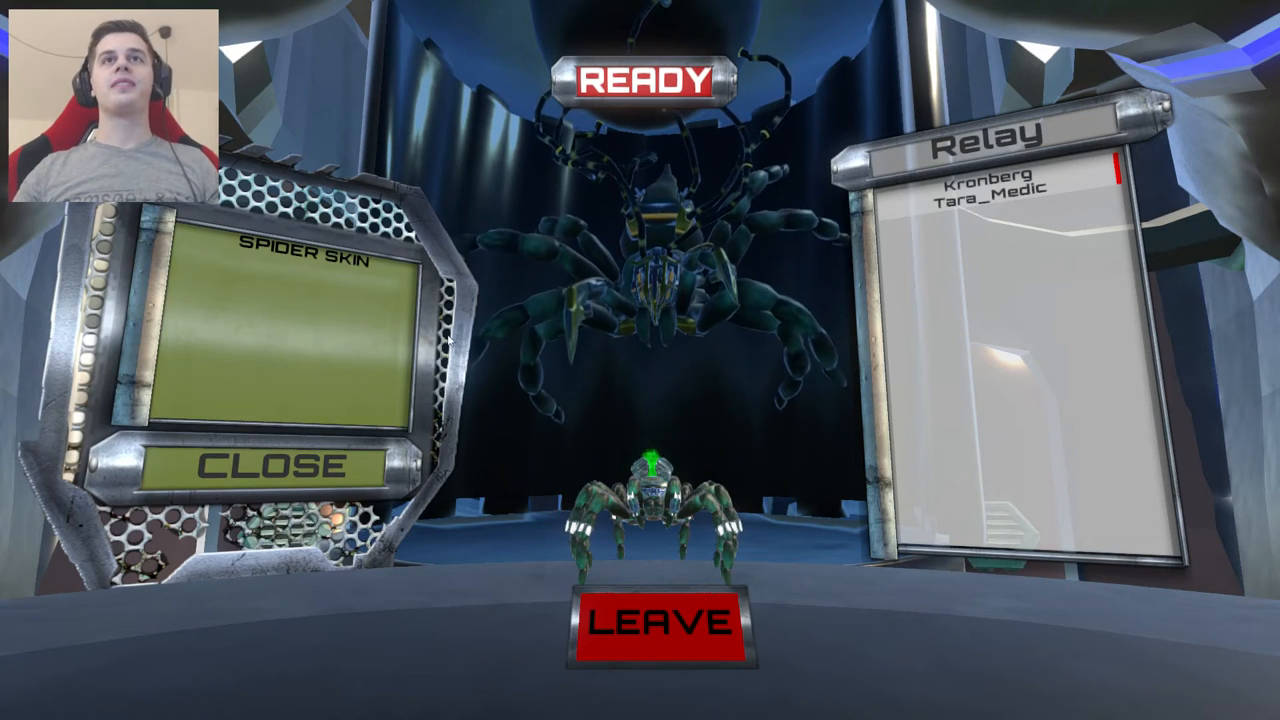
pyautogui.click(639, 80)
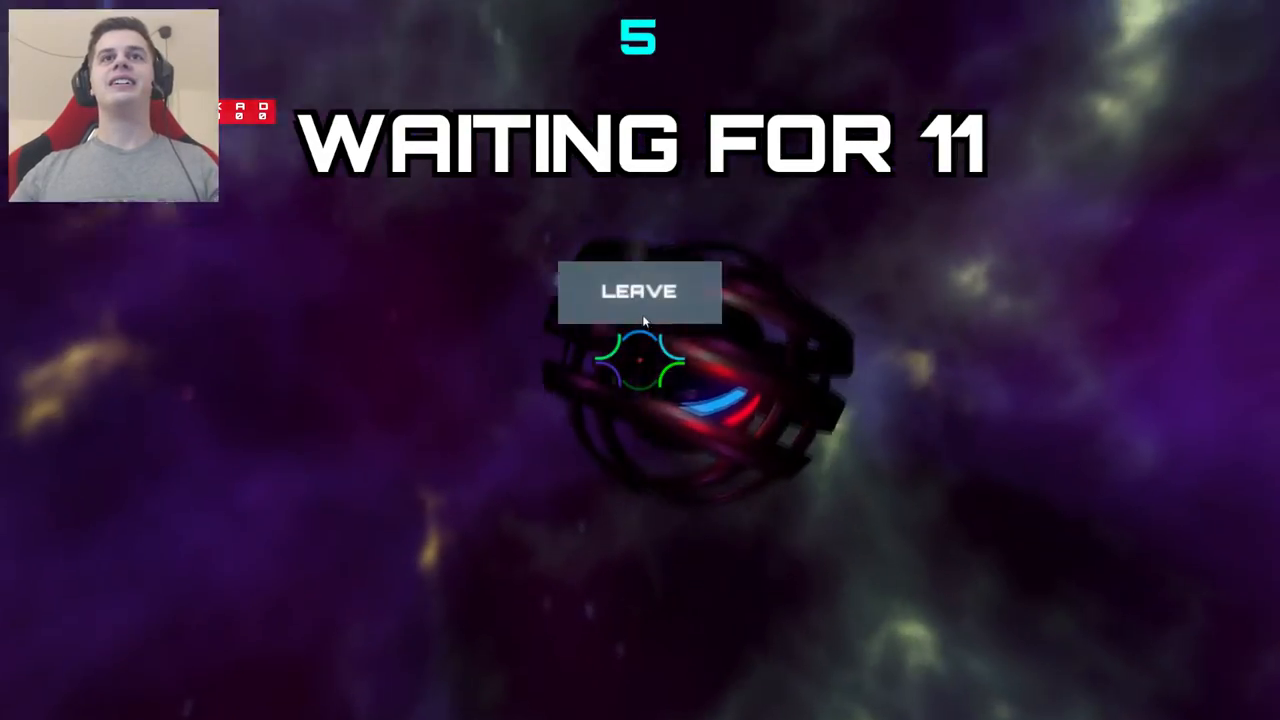
# Leave the lobby for the main menu and open the Armor Skin list under Change Spider
pyautogui.click(638, 291)
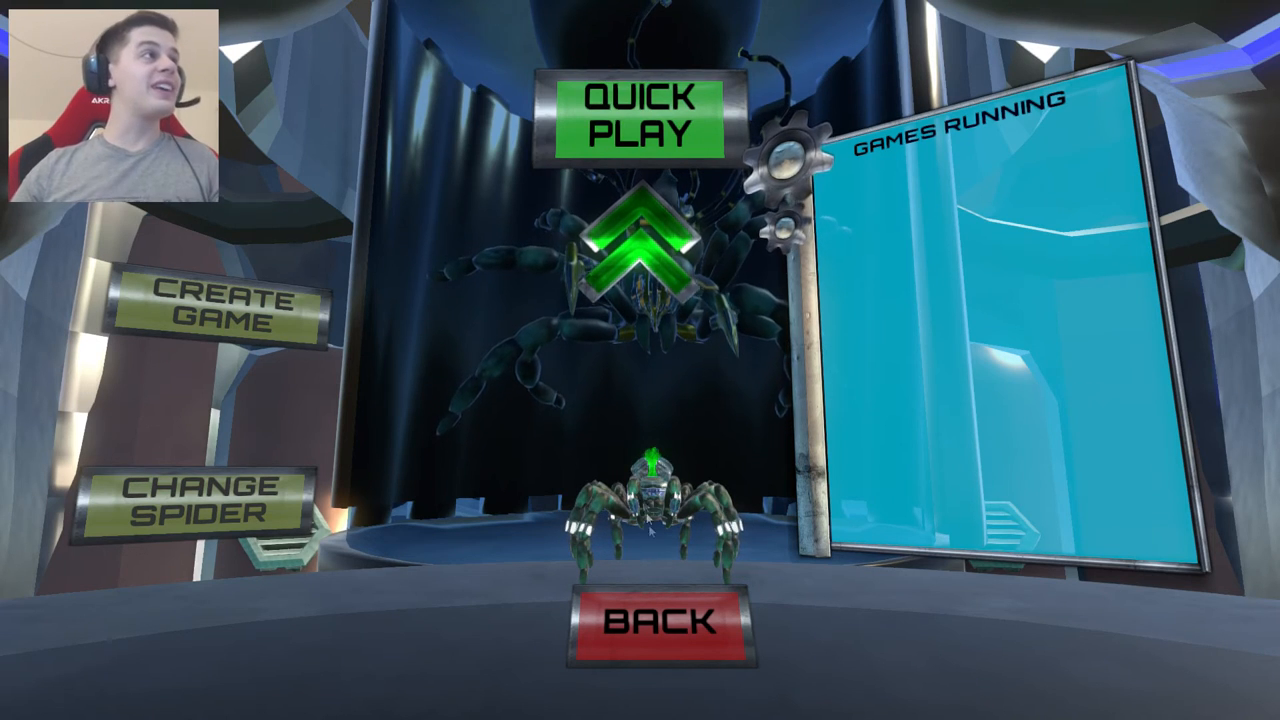
pyautogui.click(637, 110)
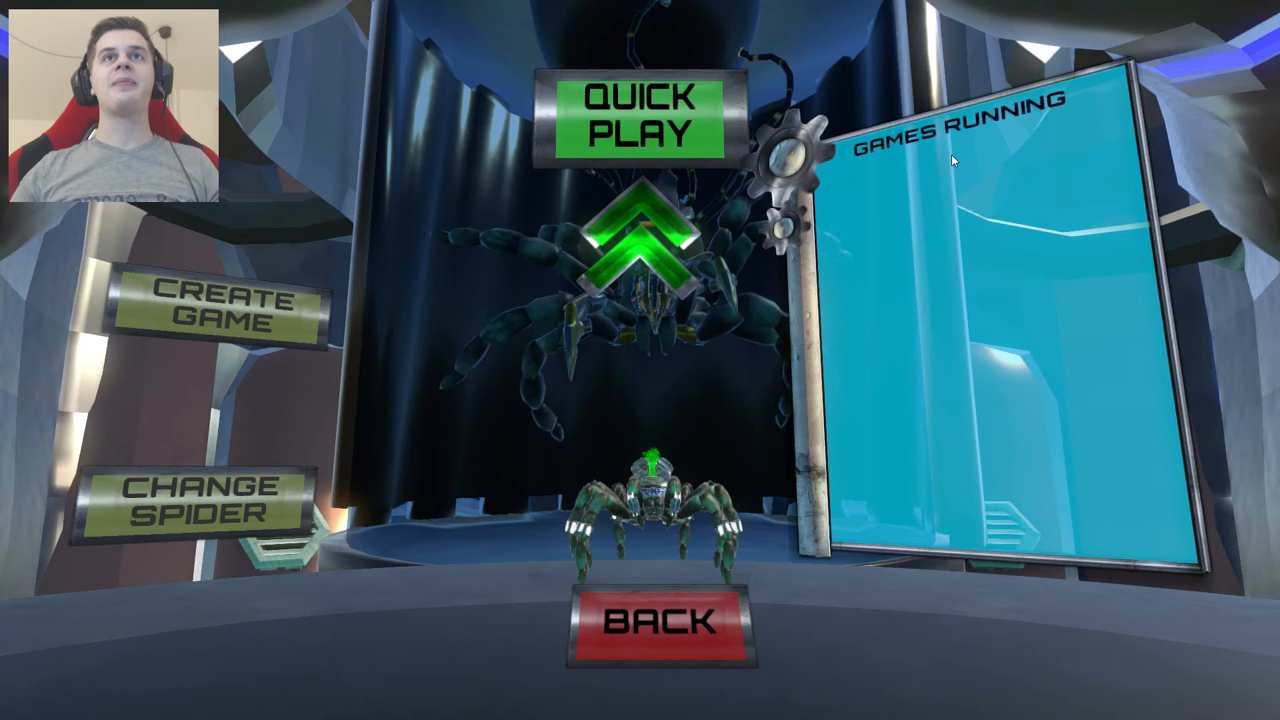
pyautogui.click(657, 620)
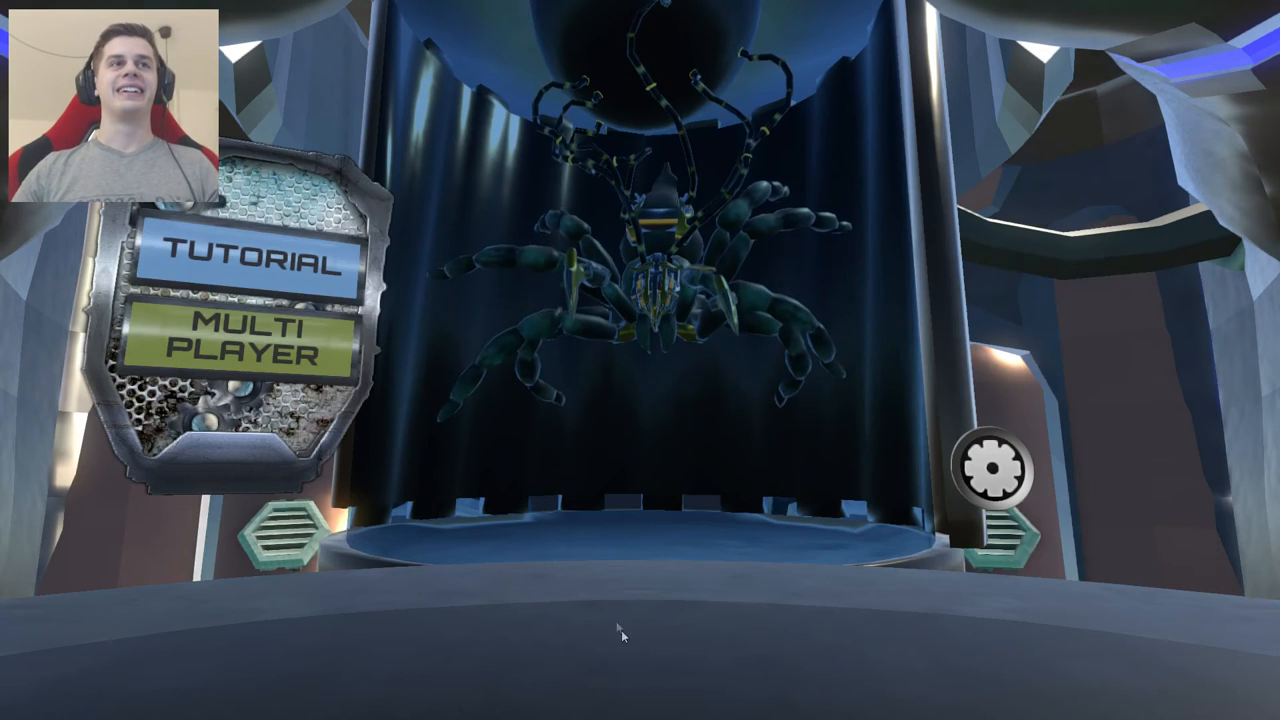
pyautogui.click(250, 340)
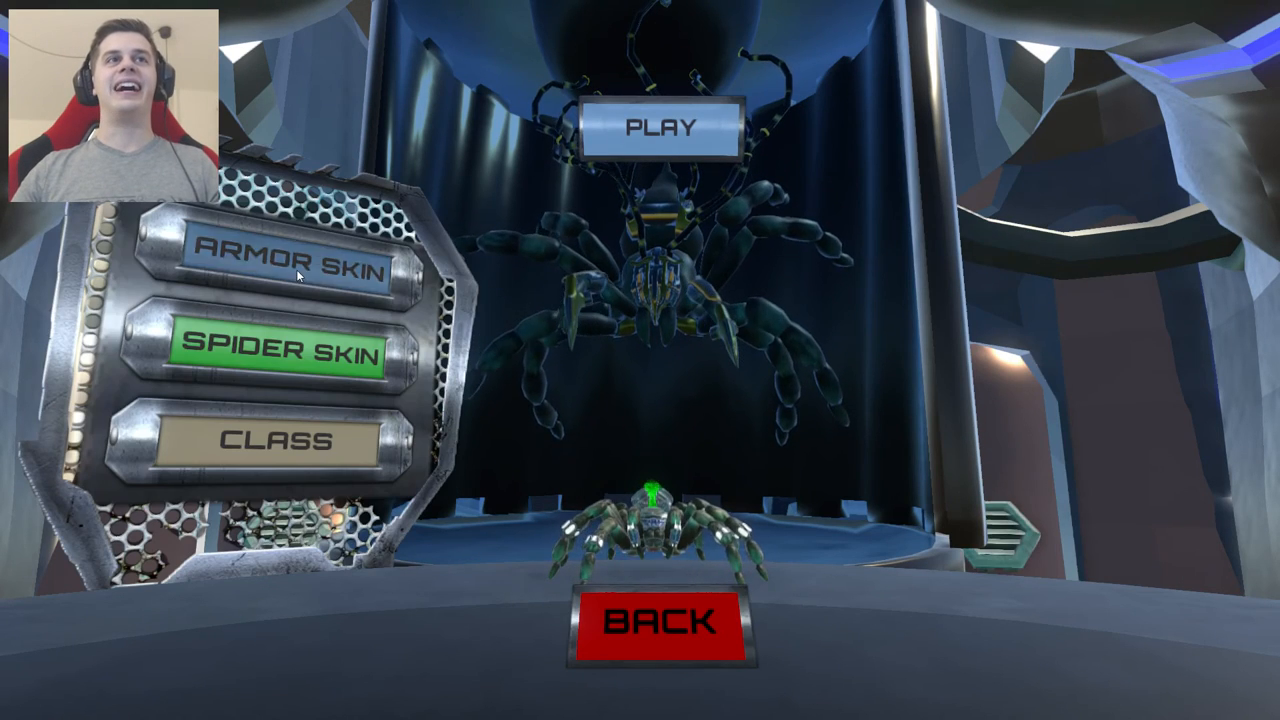
pyautogui.click(296, 263)
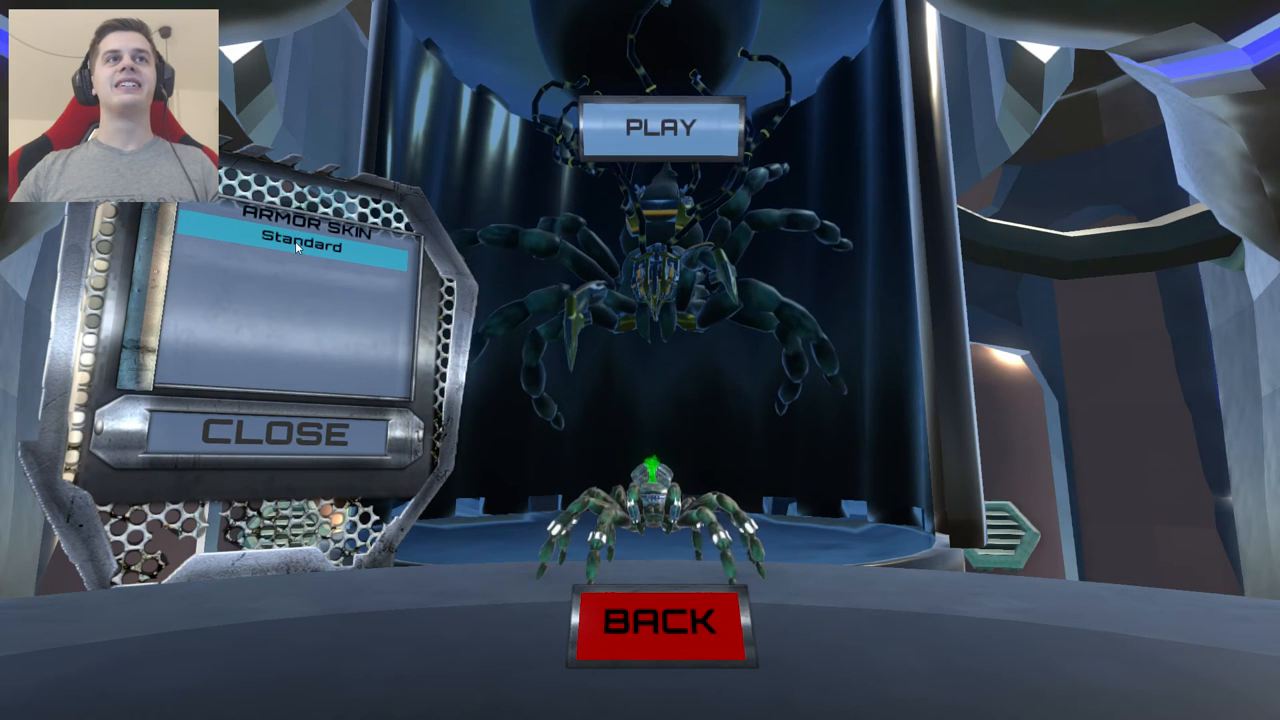